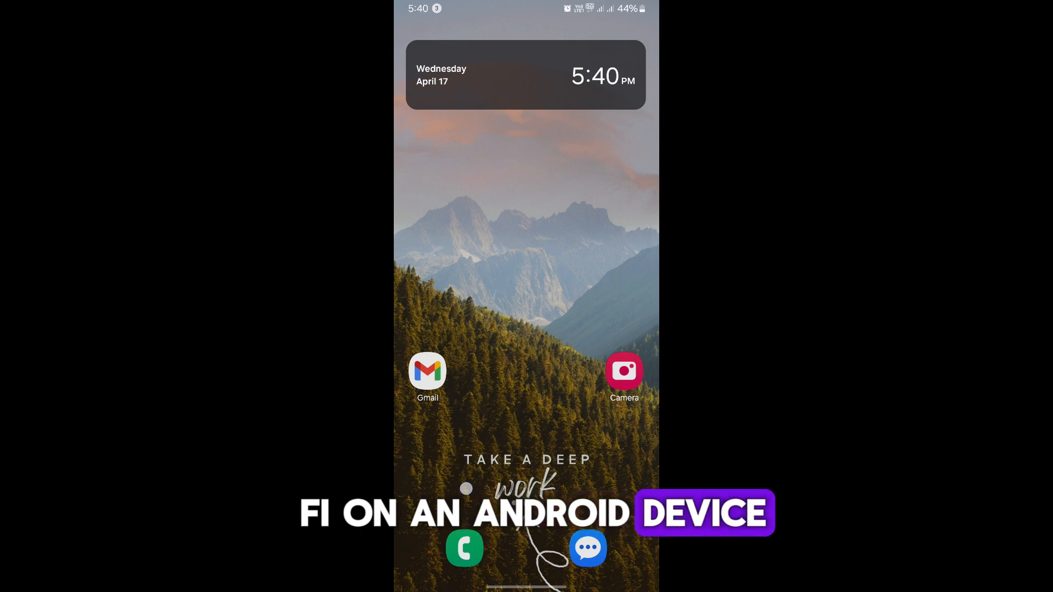
# Swipe down from the top to reveal the Quick Settings Wi-Fi panel.
pyautogui.scroll(-3)
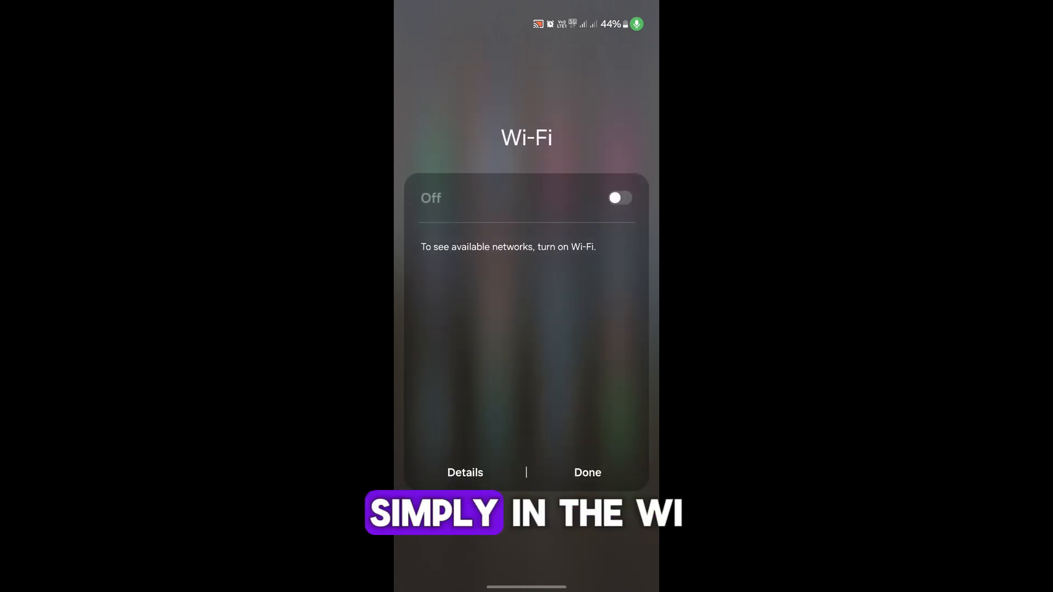
# Switch the Wi-Fi toggle from Off to On.
pyautogui.click(618, 197)
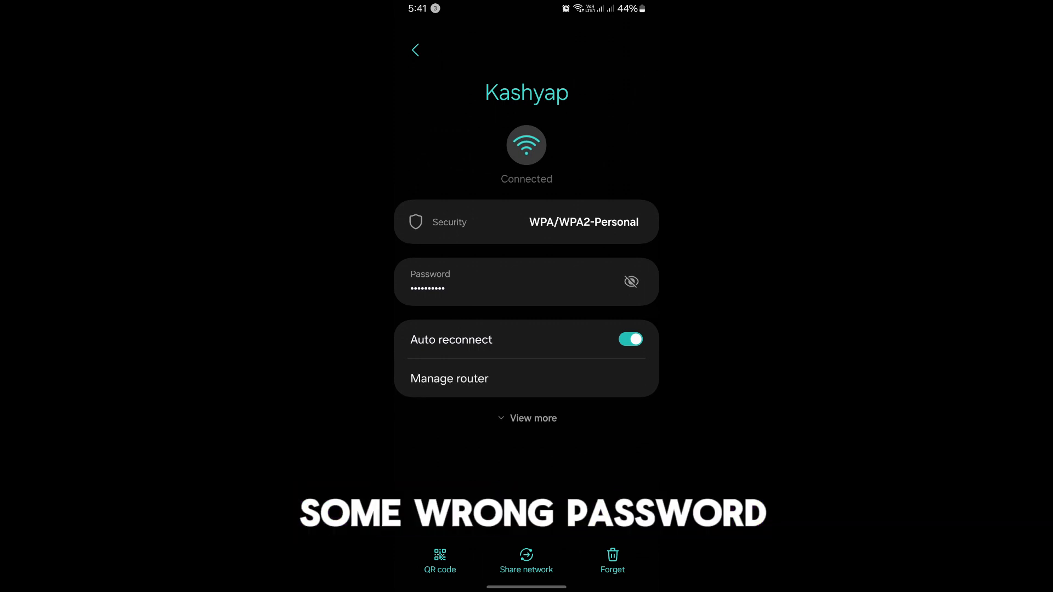
# Forget the saved Kashyap network, then select Kashyap and focus its empty password field.
pyautogui.click(415, 50)
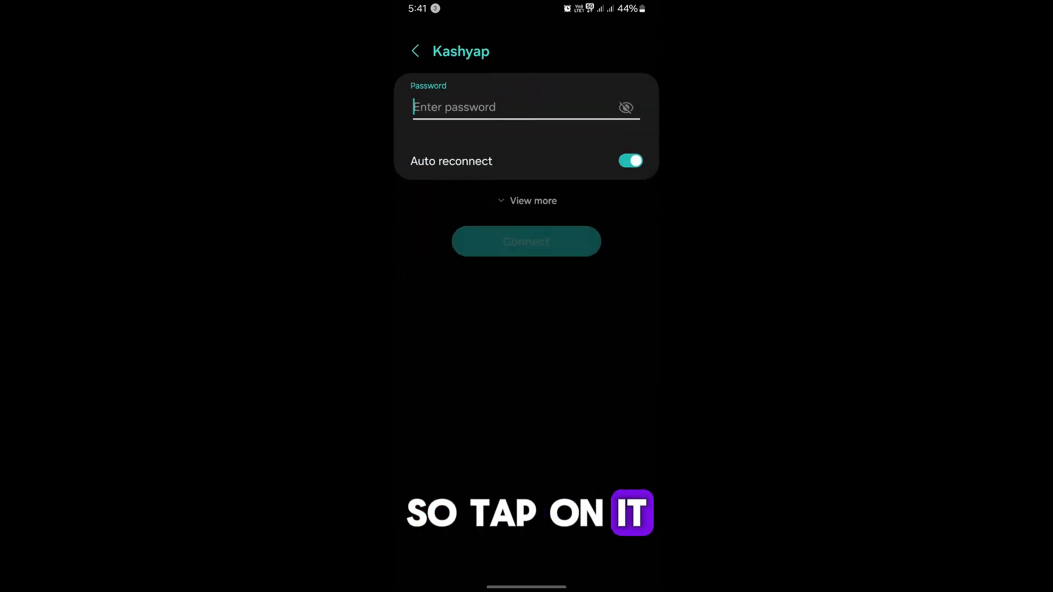
pyautogui.click(510, 106)
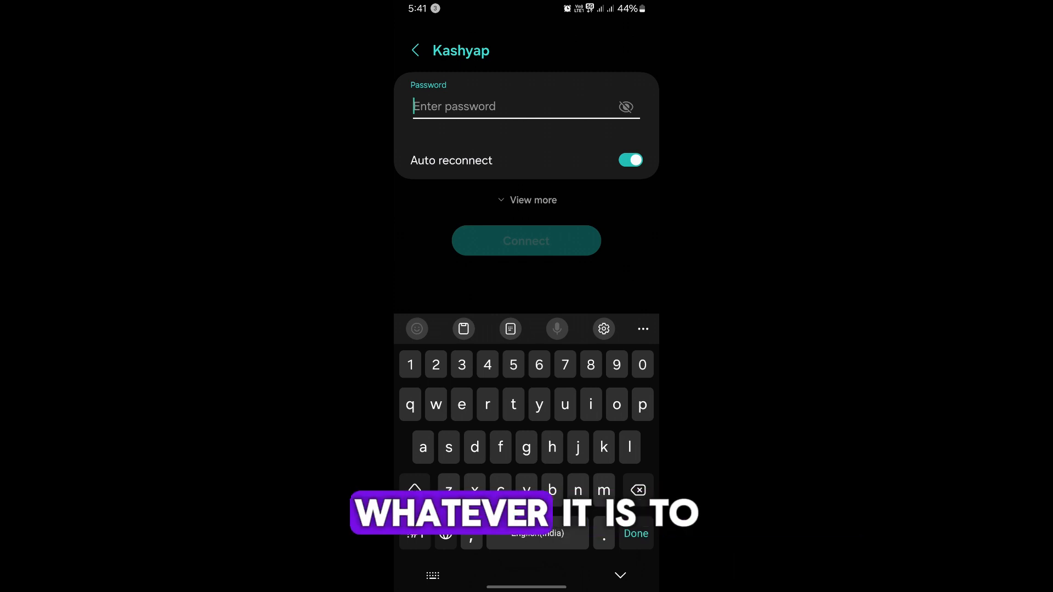